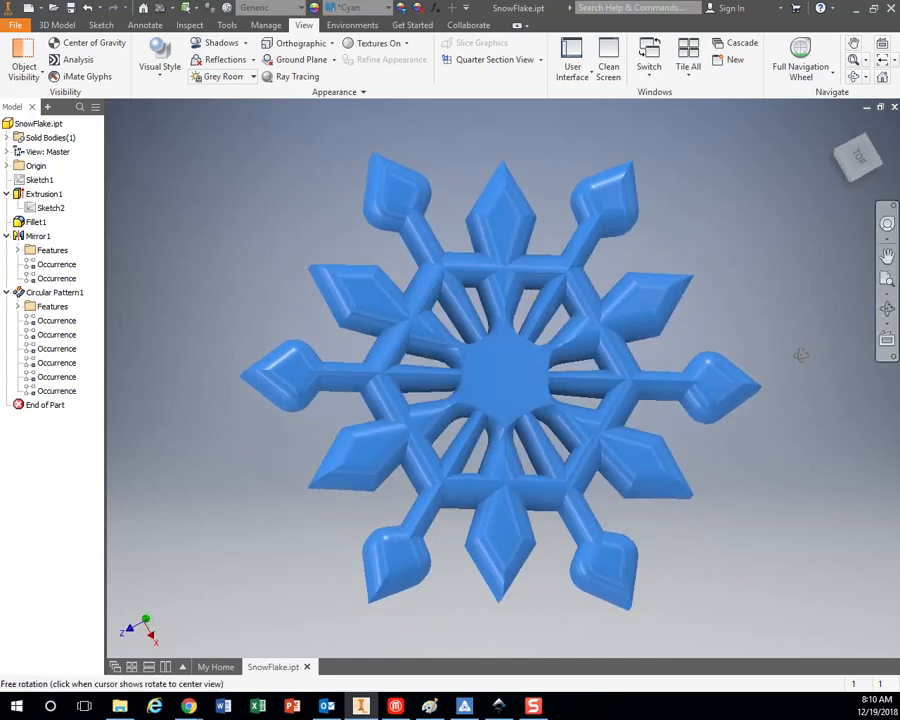
# Orbit the finished snowflake model to view it from an angle.
pyautogui.moveTo(500, 380); pyautogui.dragTo(500, 340)
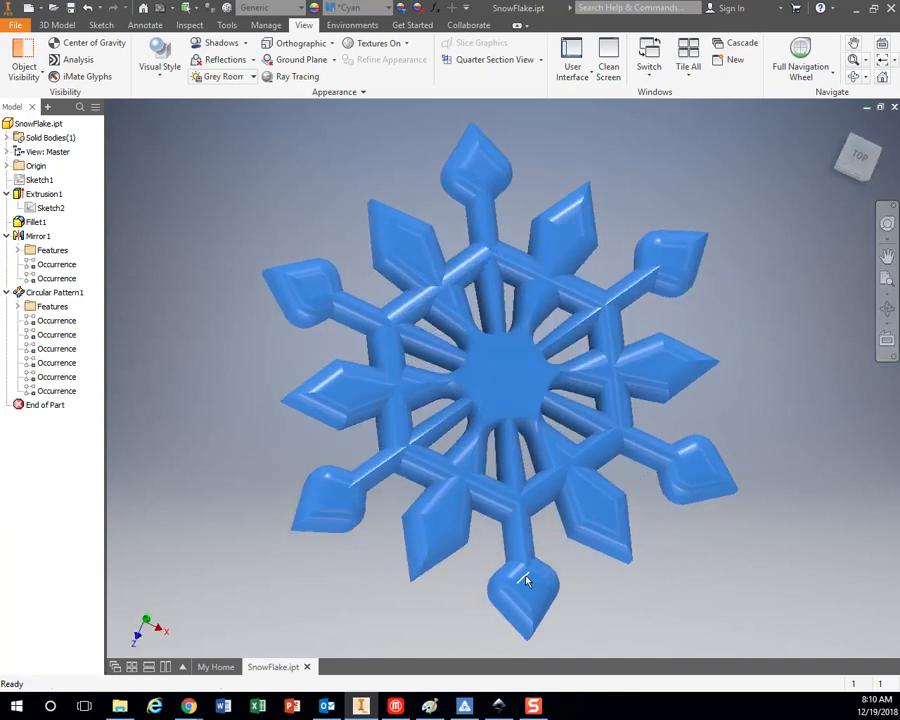
pyautogui.moveTo(344, 378)
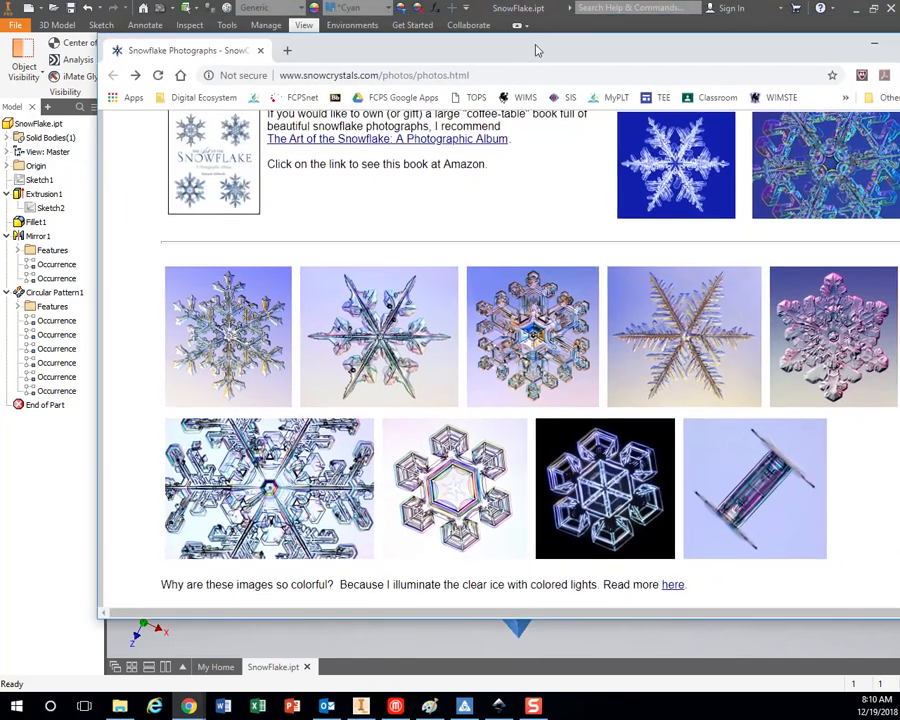
pyautogui.scroll(3)
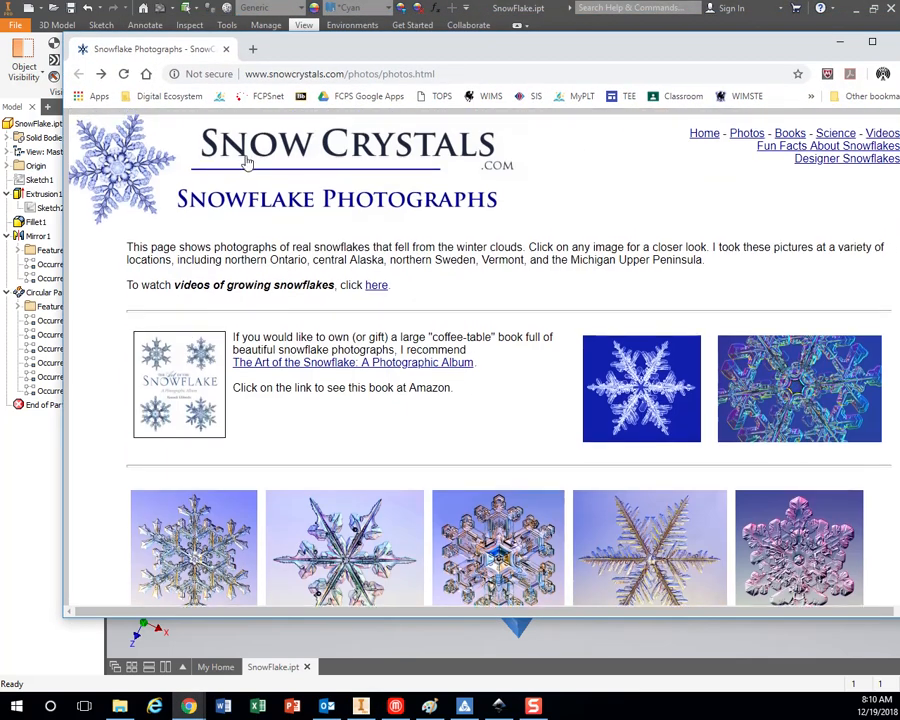
pyautogui.scroll(-3)
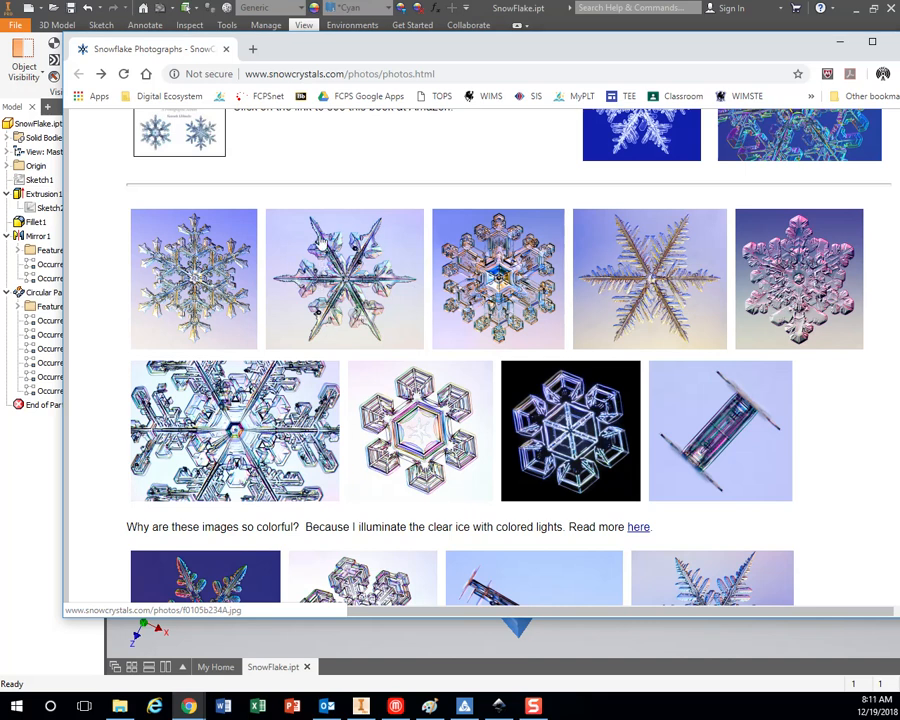
pyautogui.scroll(-3)
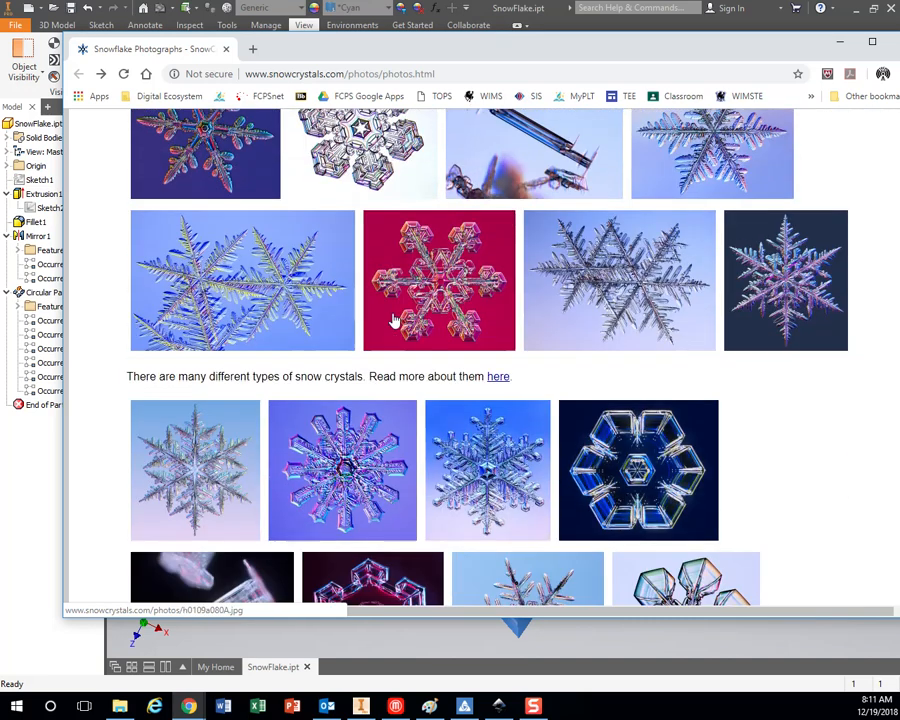
pyautogui.scroll(-3)
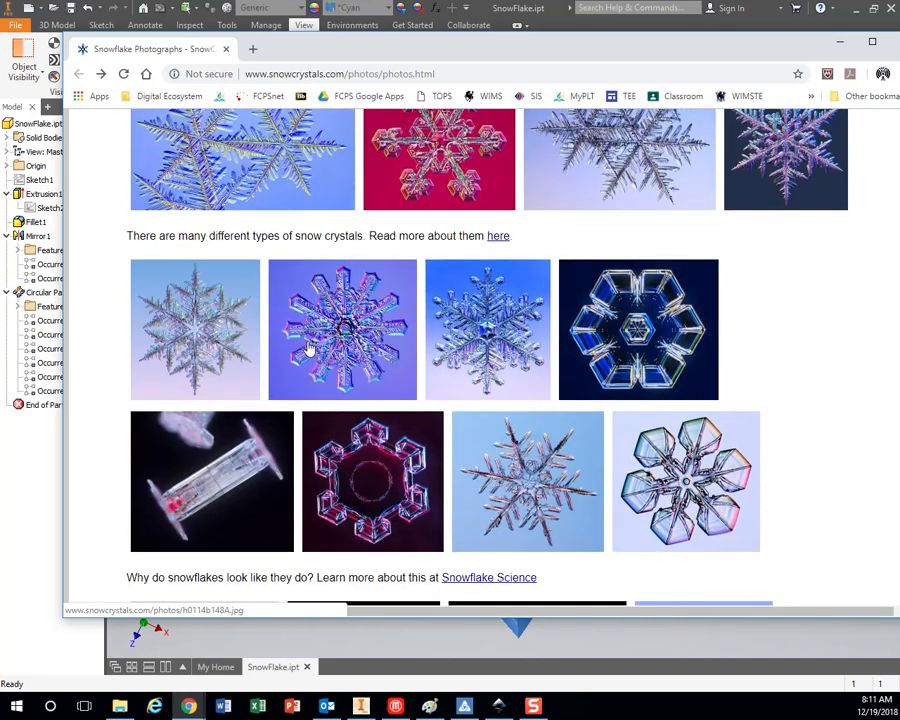
pyautogui.scroll(-3)
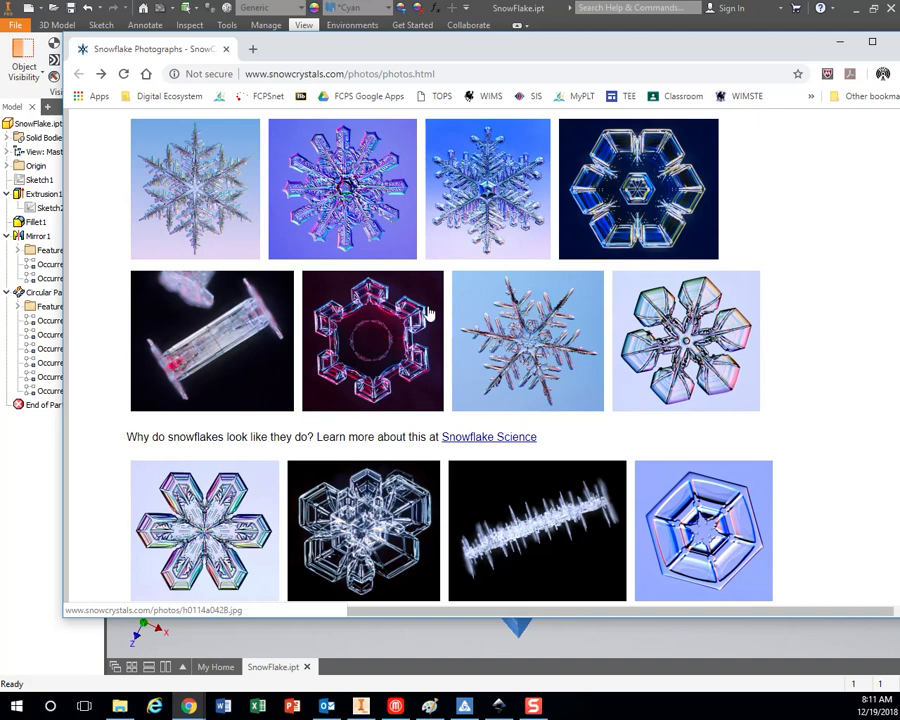
pyautogui.scroll(-3)
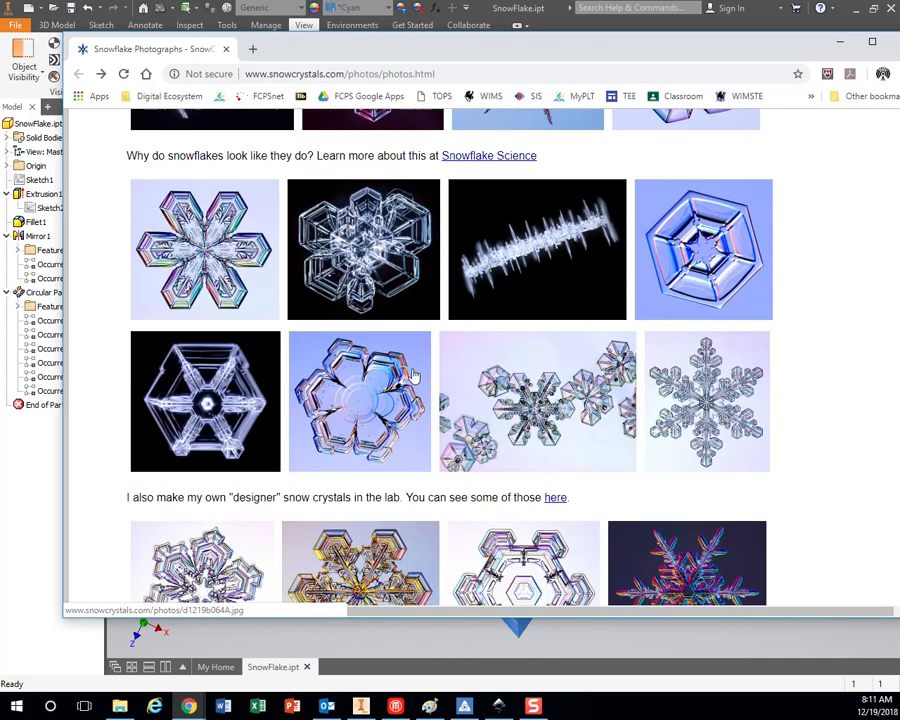
pyautogui.scroll(3)
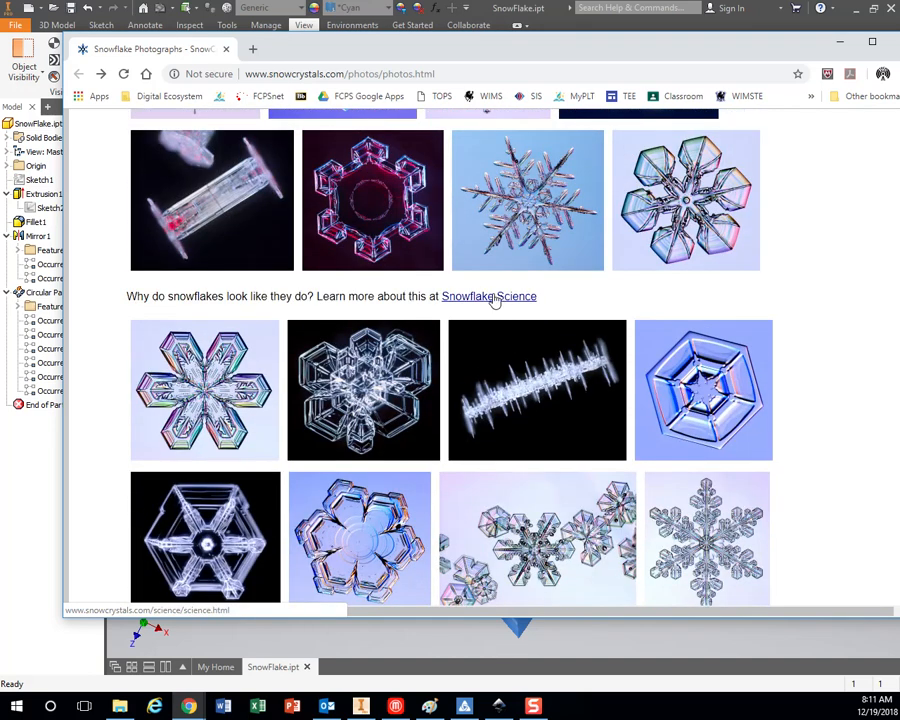
pyautogui.click(488, 296)
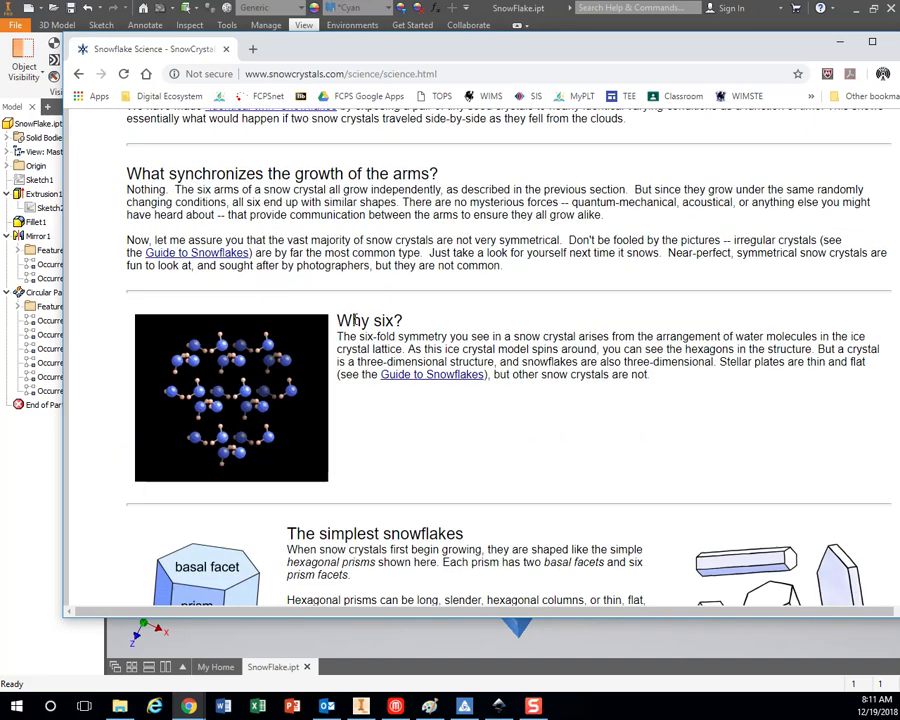
pyautogui.scroll(-3)
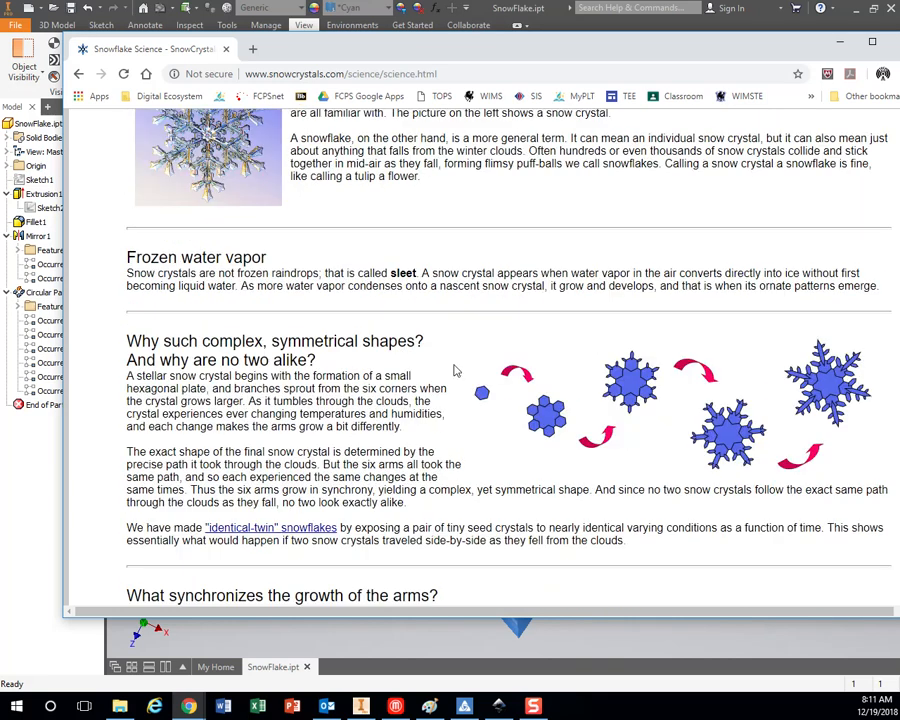
pyautogui.moveTo(856, 414)
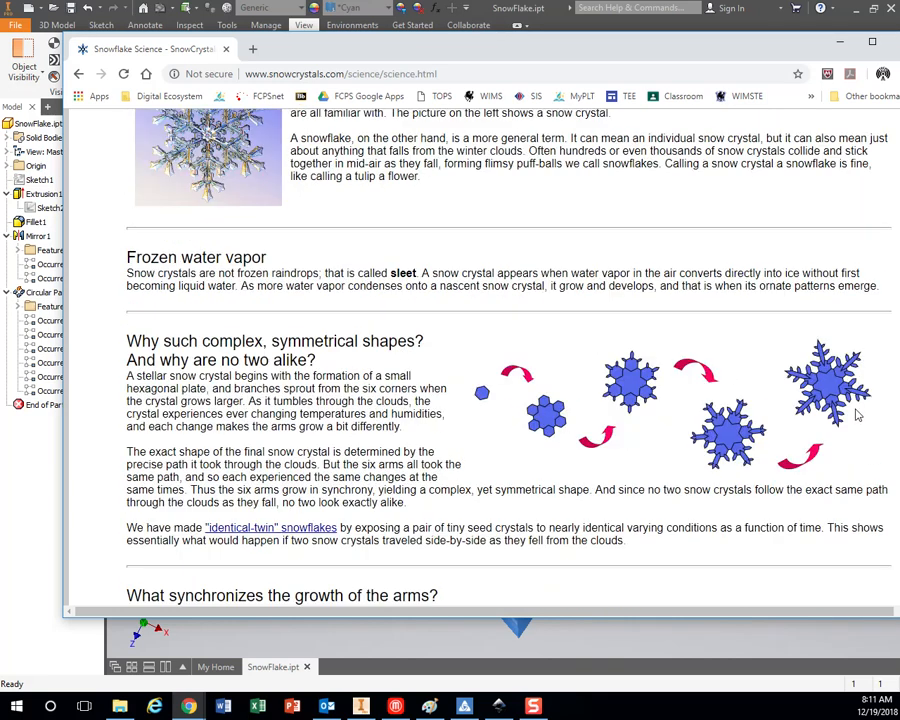
pyautogui.scroll(3)
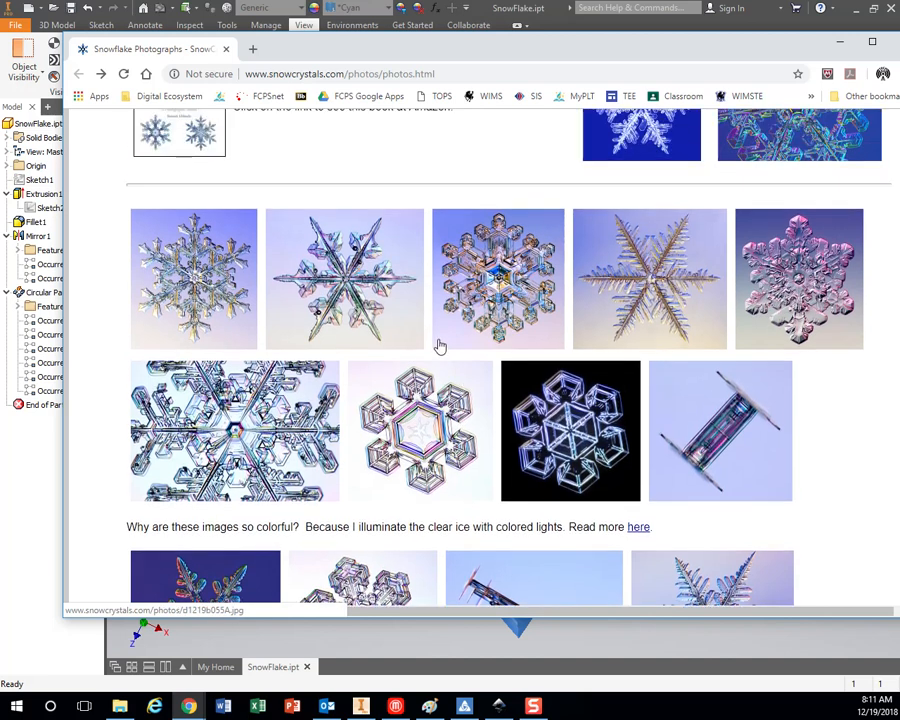
# Copy the deep-blue six-armed snowflake photo from the top of the gallery.
pyautogui.scroll(3)
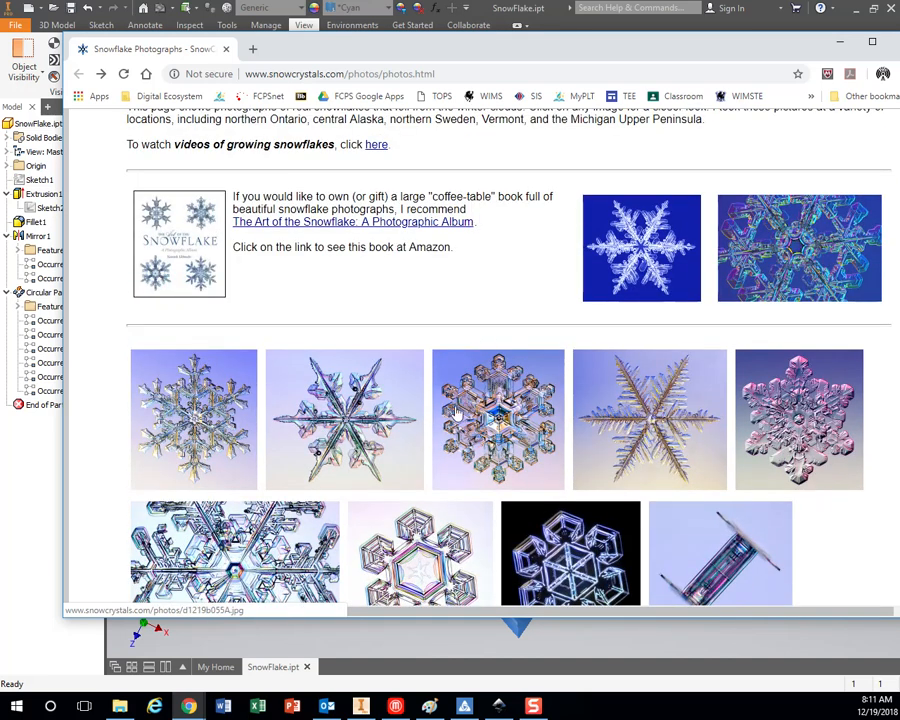
pyautogui.moveTo(482, 360)
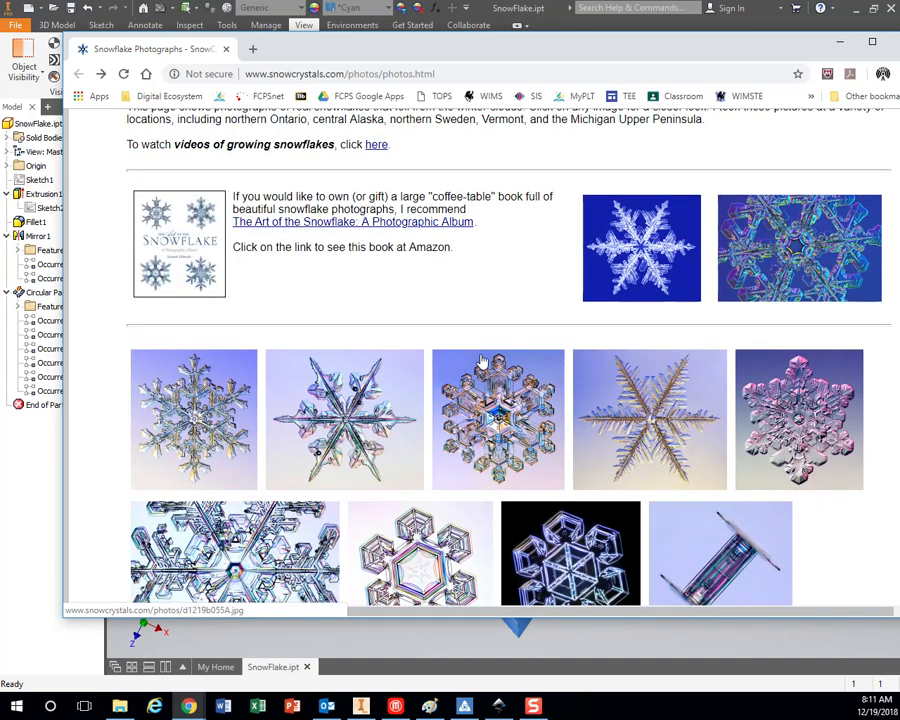
pyautogui.moveTo(620, 300)
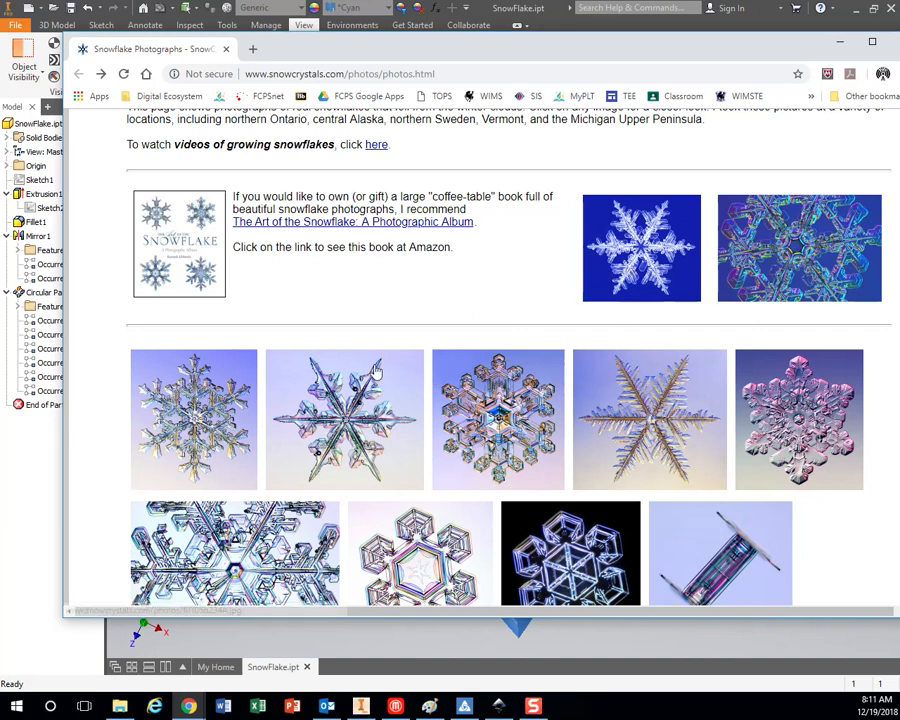
pyautogui.moveTo(360, 384)
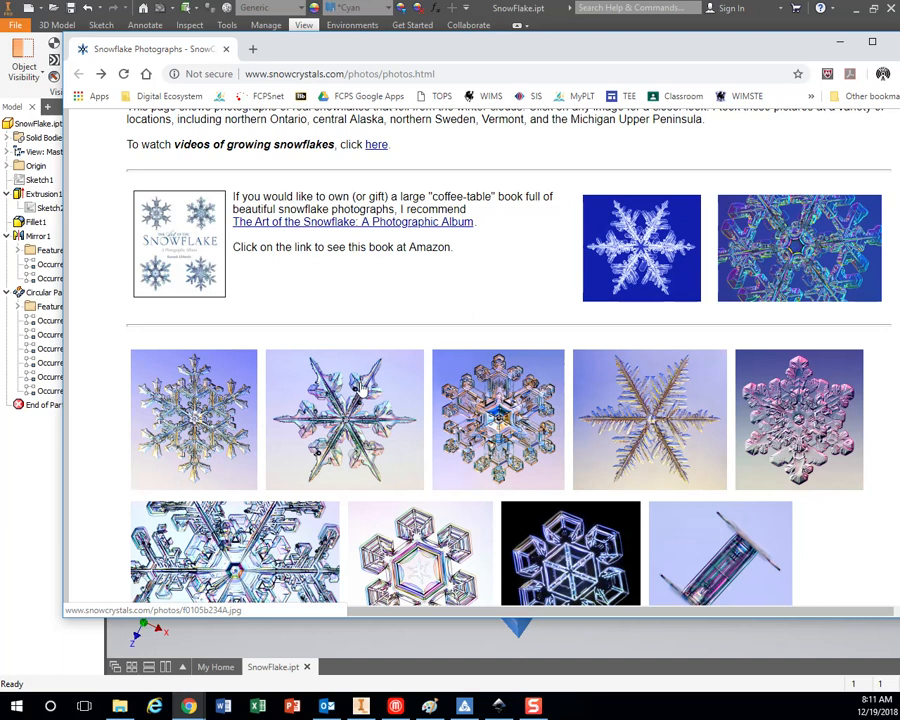
pyautogui.moveTo(650, 218)
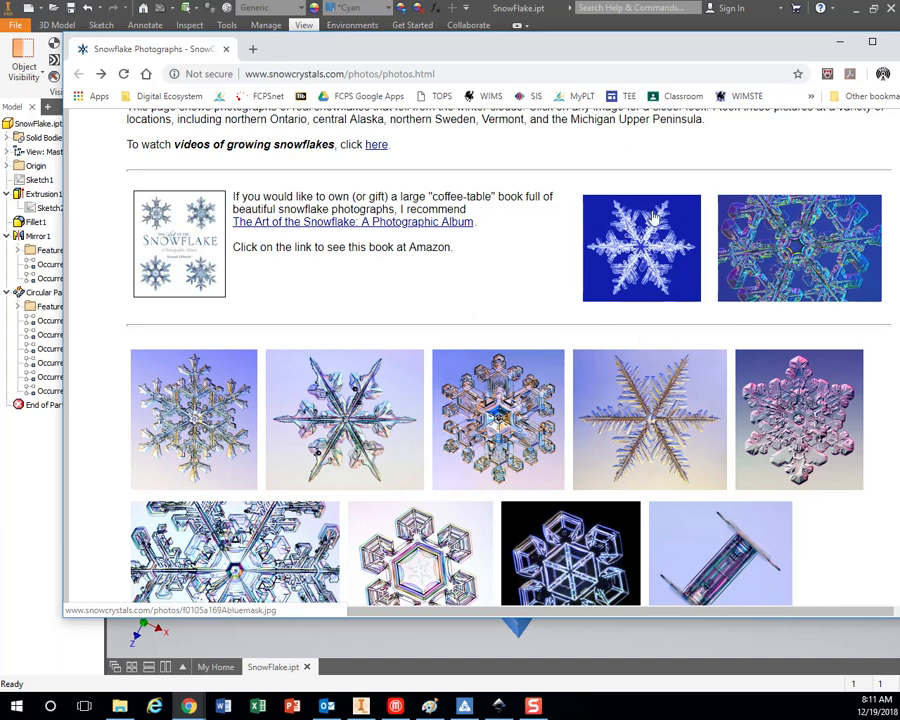
pyautogui.rightClick(640, 222)
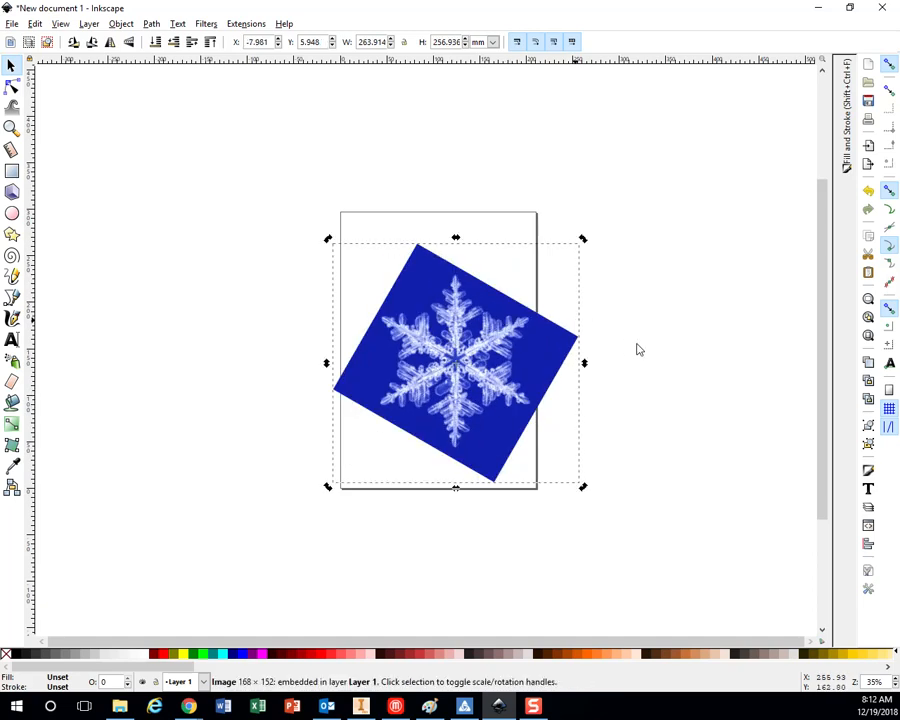
# Deselect the snowflake photo so a centre line can be drawn over it.
pyautogui.click(306, 286)
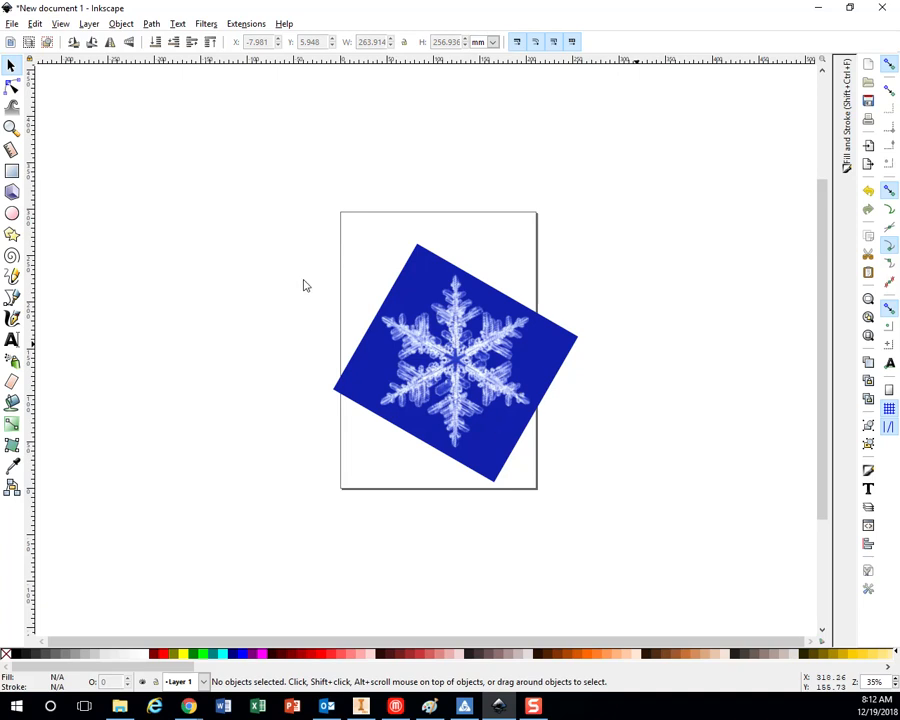
pyautogui.moveTo(12, 298)
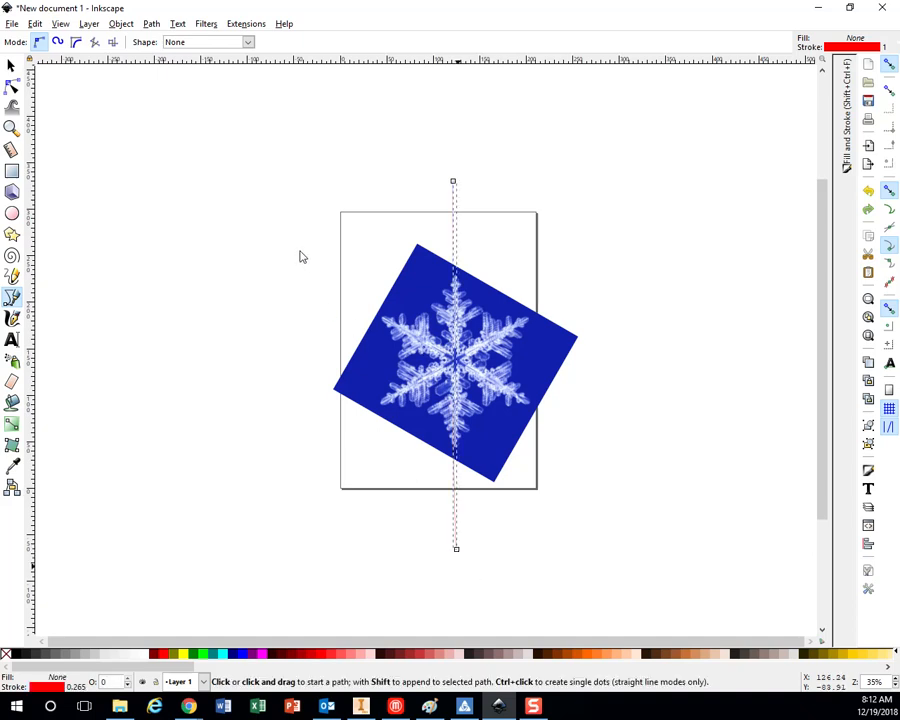
pyautogui.moveTo(550, 390)
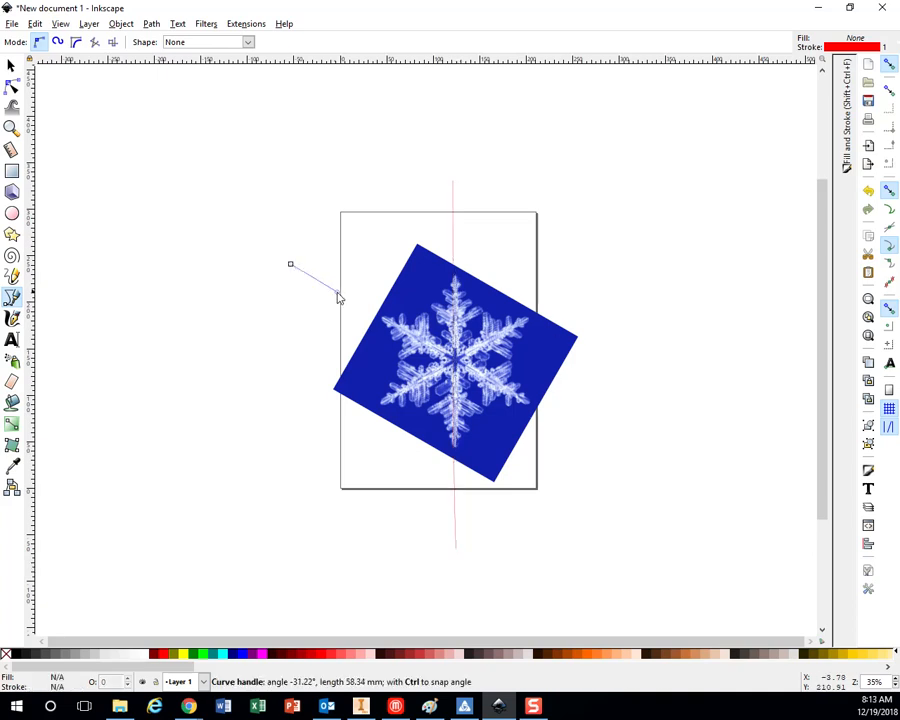
# Draw a line along a diagonal snowflake arm through its centre.
pyautogui.moveTo(338, 298); pyautogui.dragTo(680, 496)
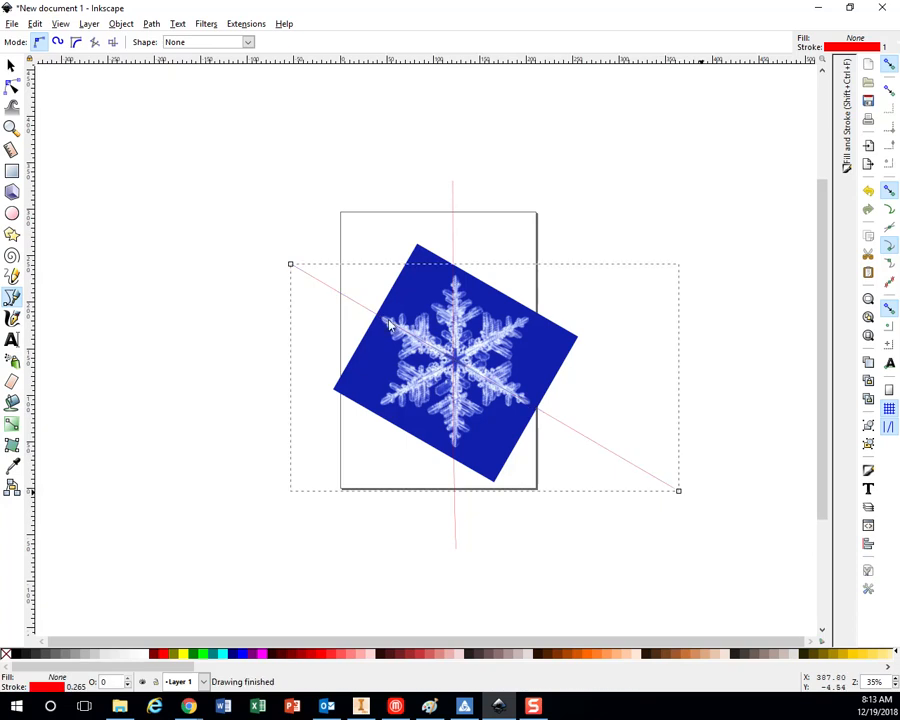
pyautogui.moveTo(308, 504)
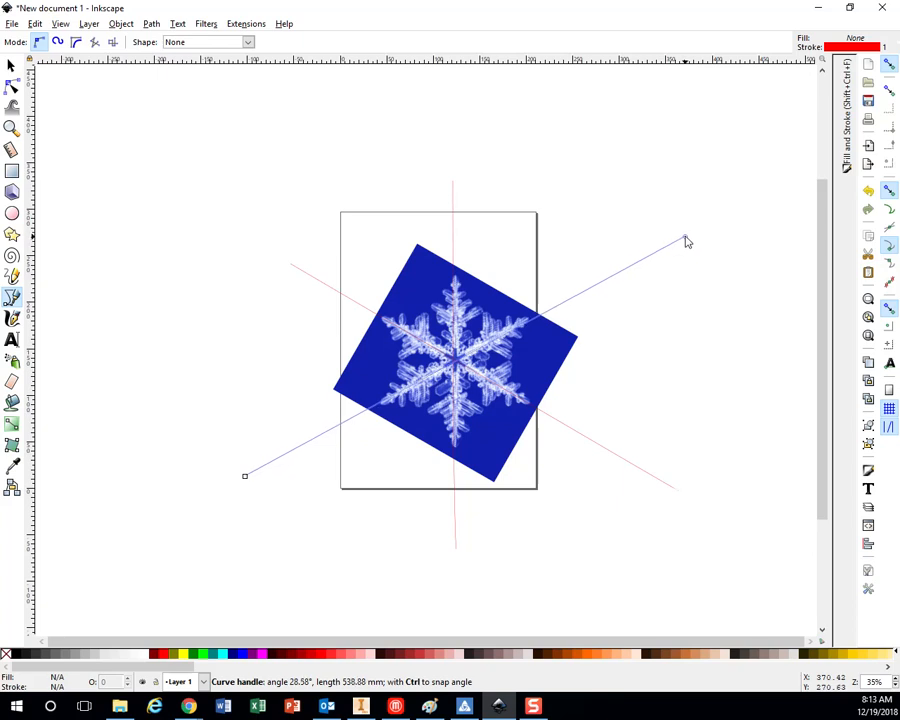
pyautogui.moveTo(696, 236)
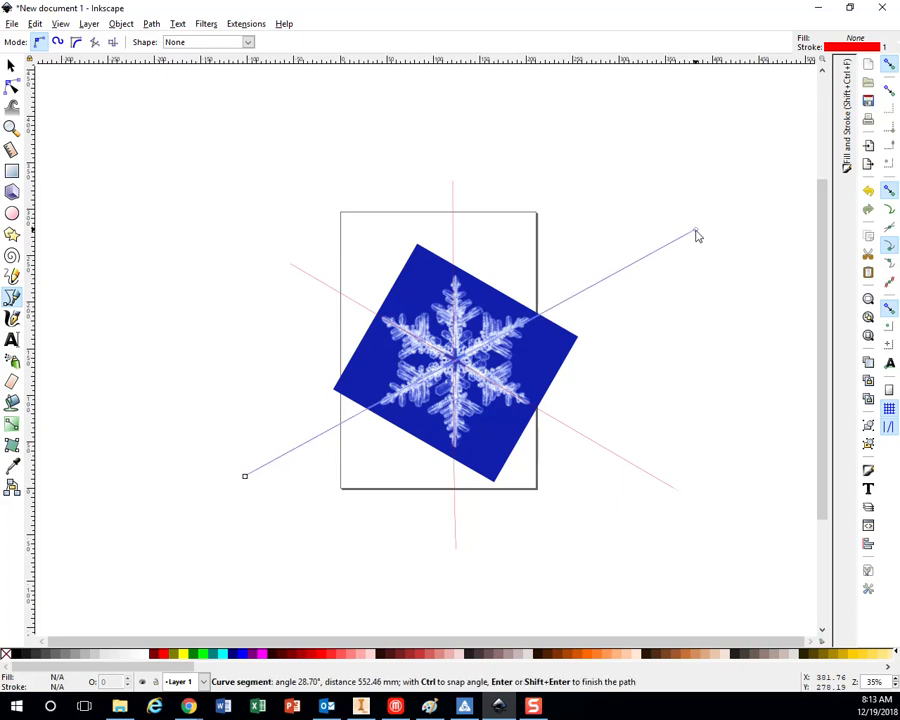
pyautogui.moveTo(326, 332)
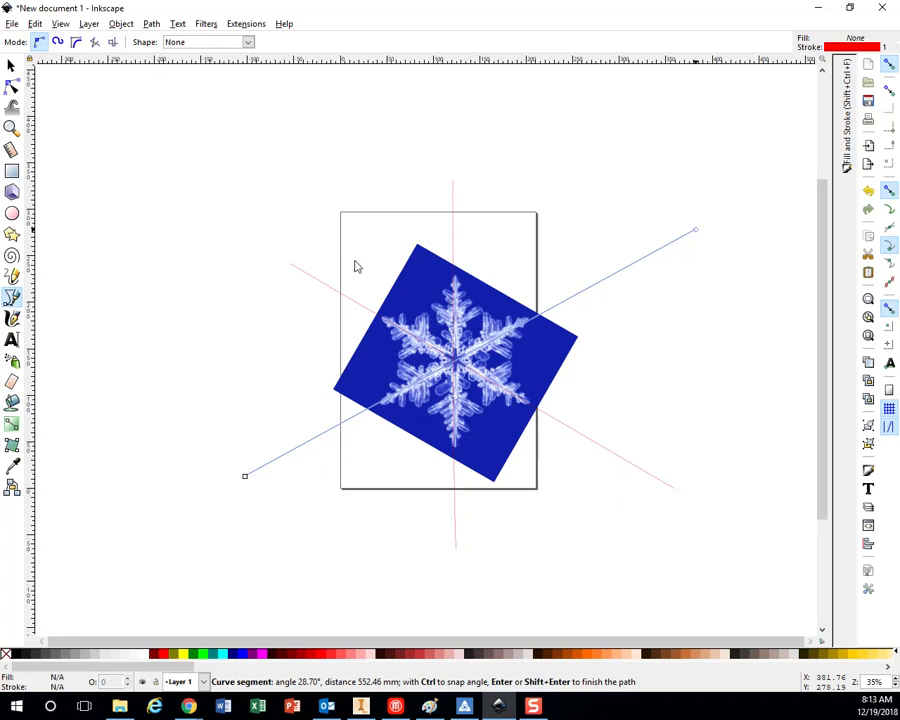
pyautogui.moveTo(372, 184)
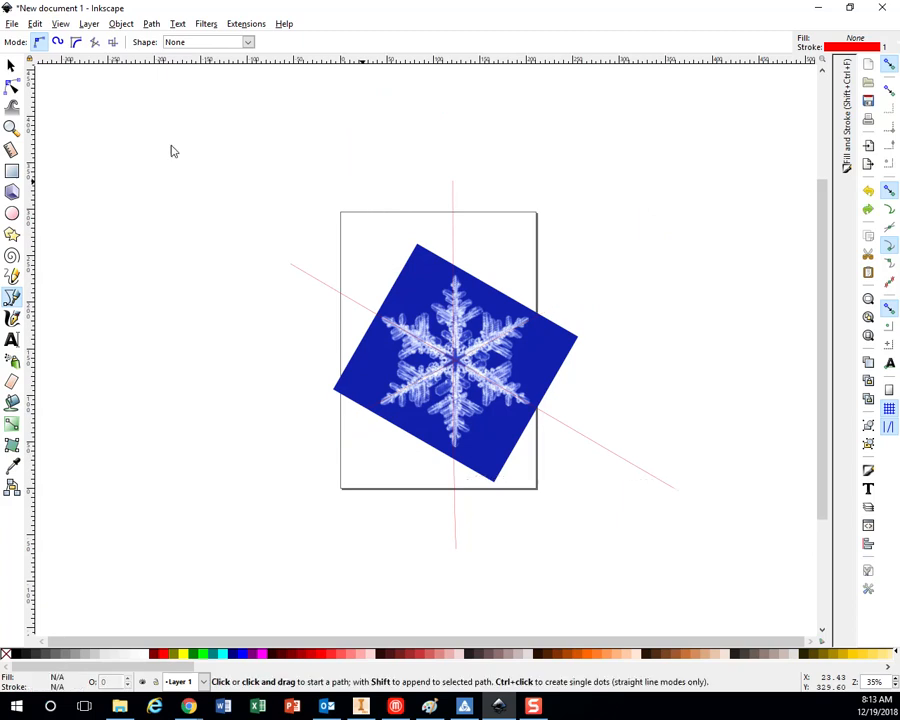
pyautogui.moveTo(388, 184)
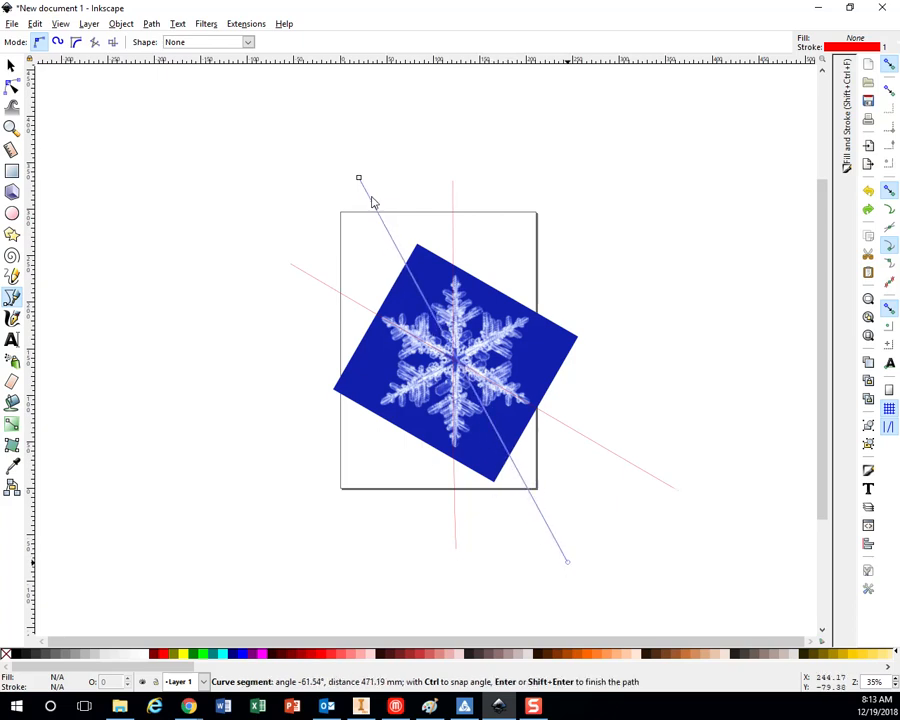
pyautogui.moveTo(390, 206)
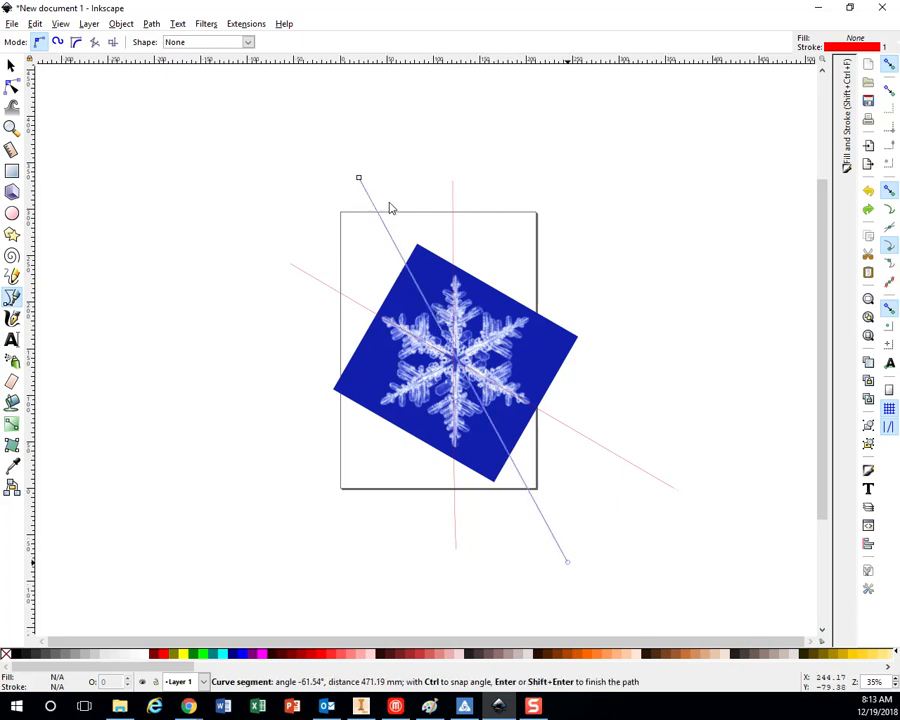
pyautogui.moveTo(428, 314)
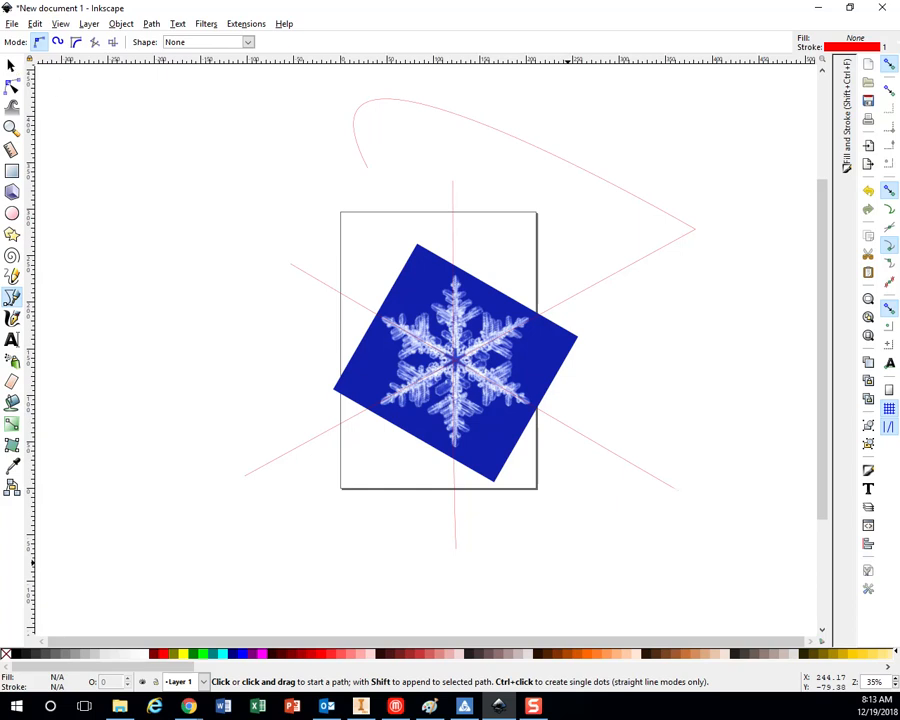
# Rotate the snowflake photo about 45° so it sits as a diamond.
pyautogui.click(12, 64)
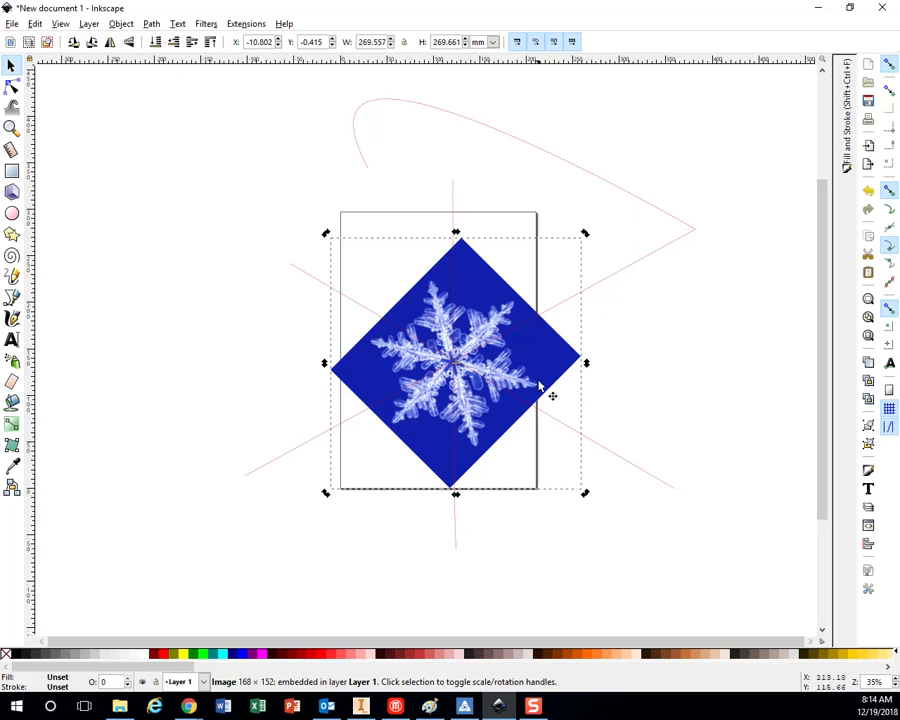
pyautogui.moveTo(510, 318)
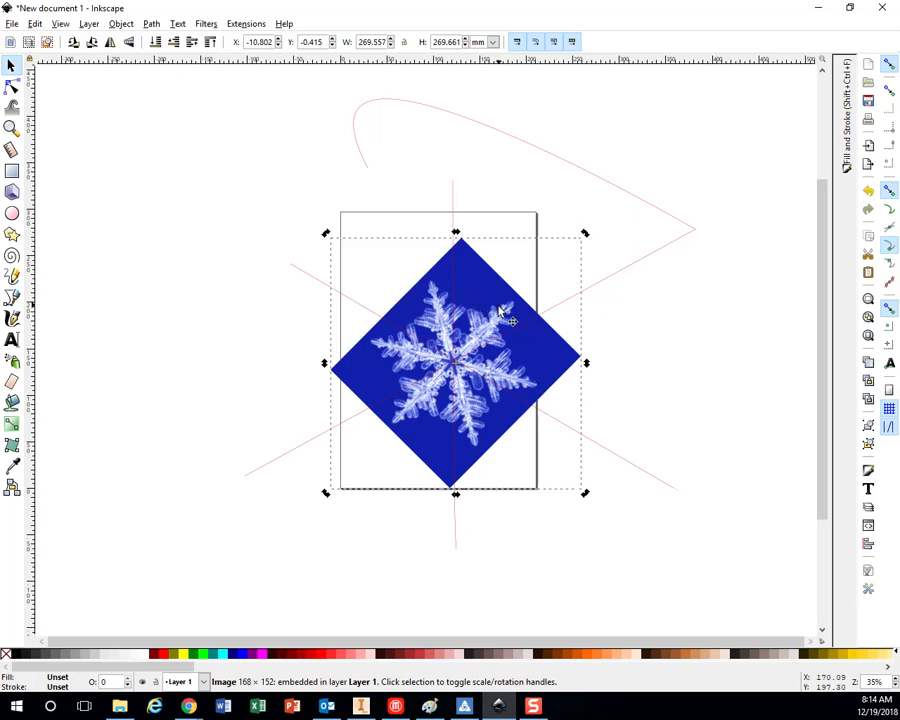
pyautogui.moveTo(476, 420)
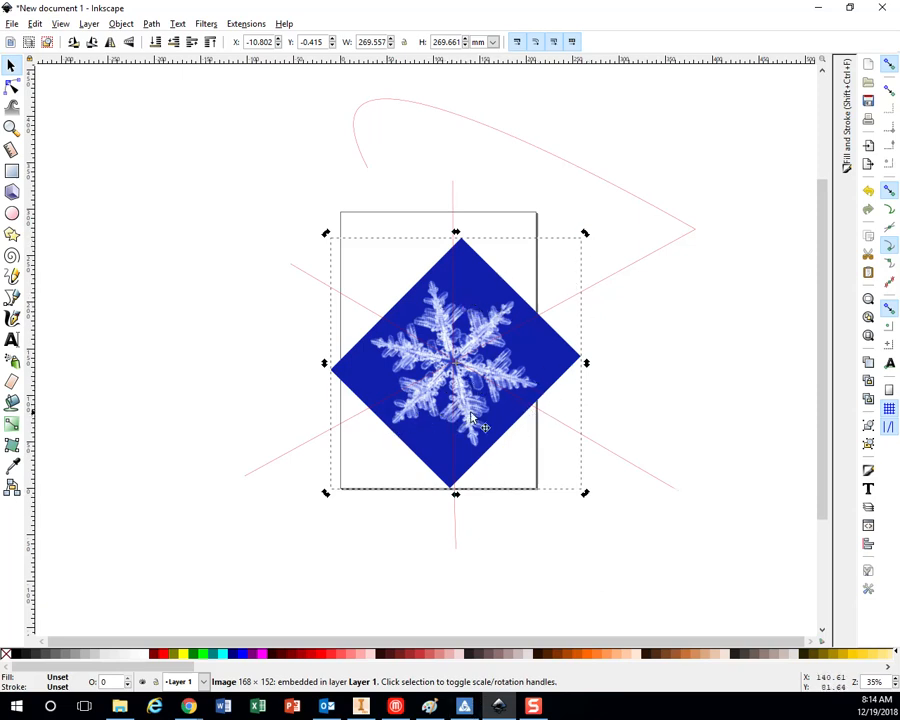
pyautogui.moveTo(324, 332)
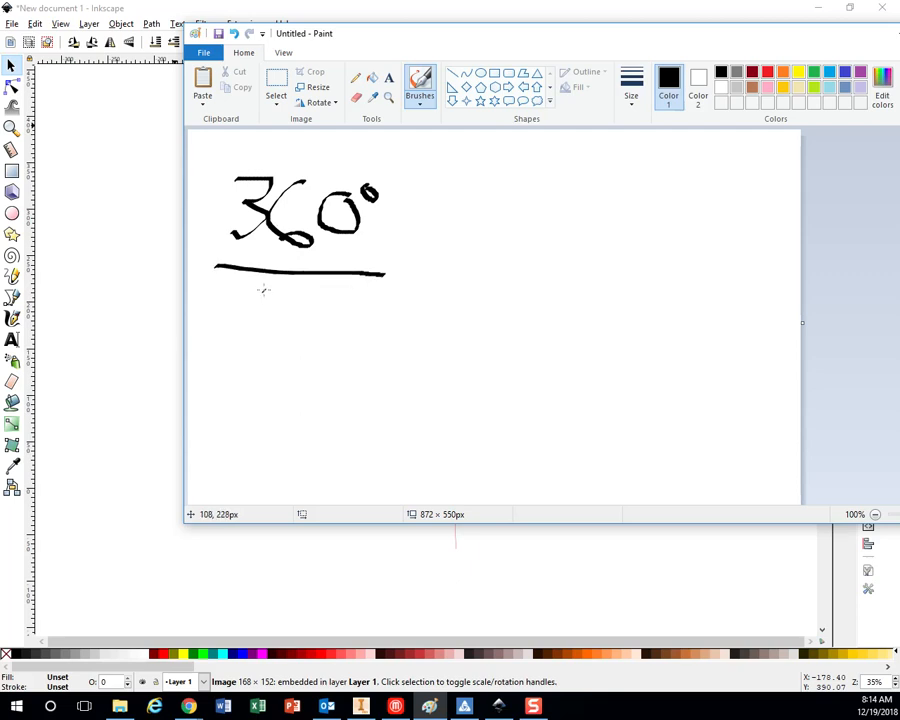
# Handwrite 360°/12 = 30° with the 30° result boxed.
pyautogui.moveTo(250, 300); pyautogui.dragTo(350, 360)
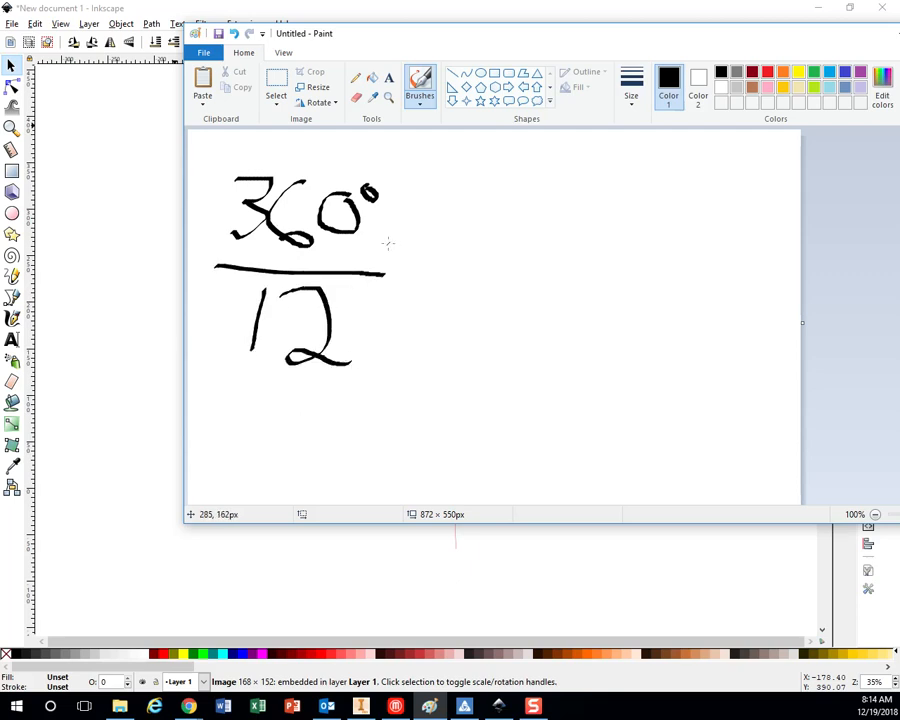
pyautogui.moveTo(410, 244); pyautogui.dragTo(480, 250)
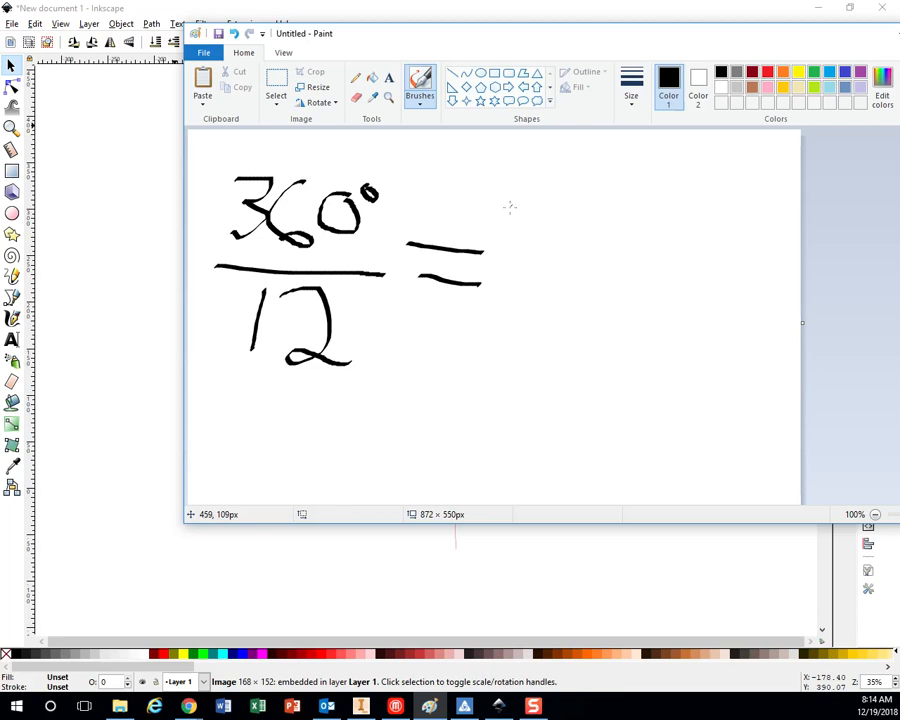
pyautogui.moveTo(510, 210); pyautogui.dragTo(610, 320)
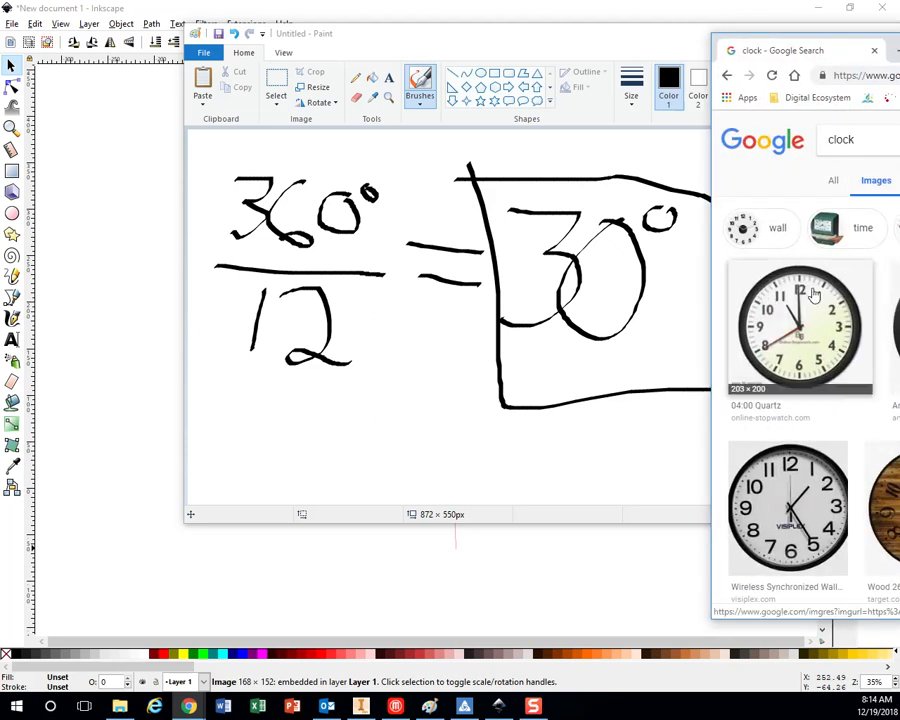
pyautogui.moveTo(848, 316)
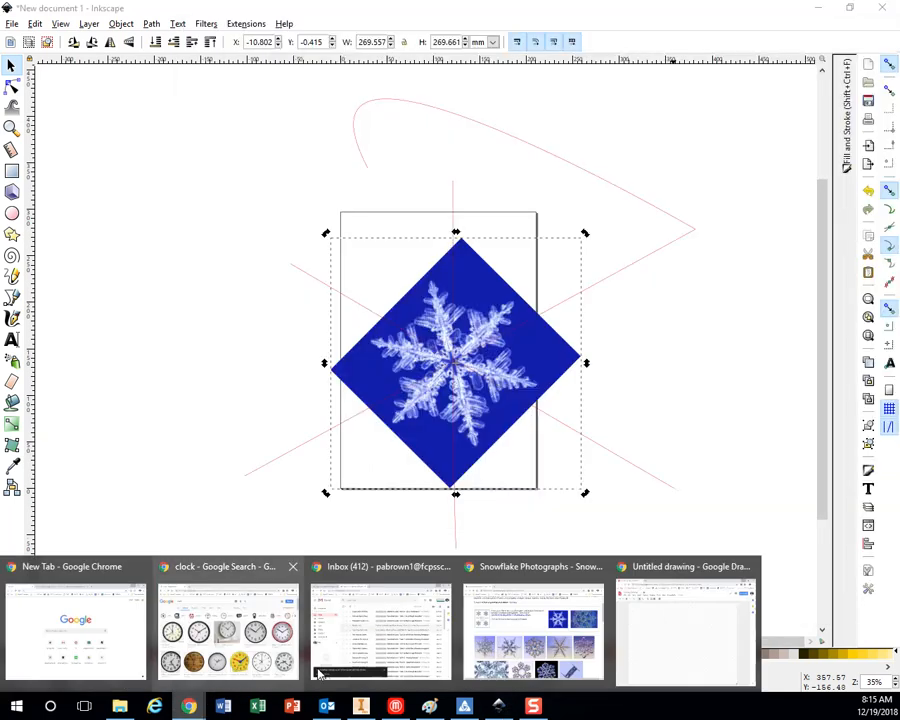
# Browse further down the Snowflake Photographs gallery.
pyautogui.click(532, 630)
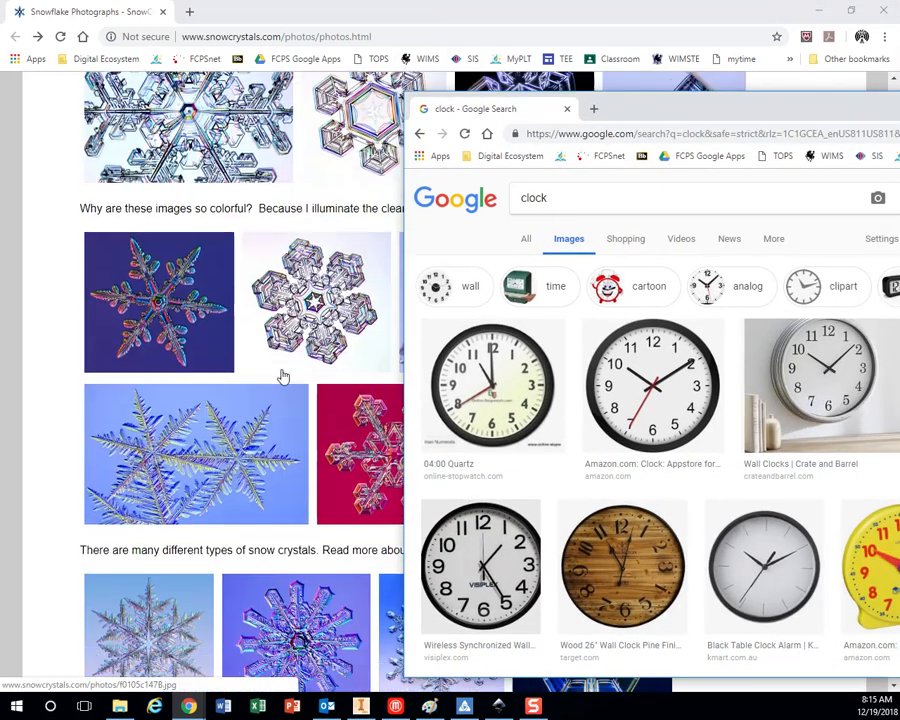
pyautogui.scroll(-3)
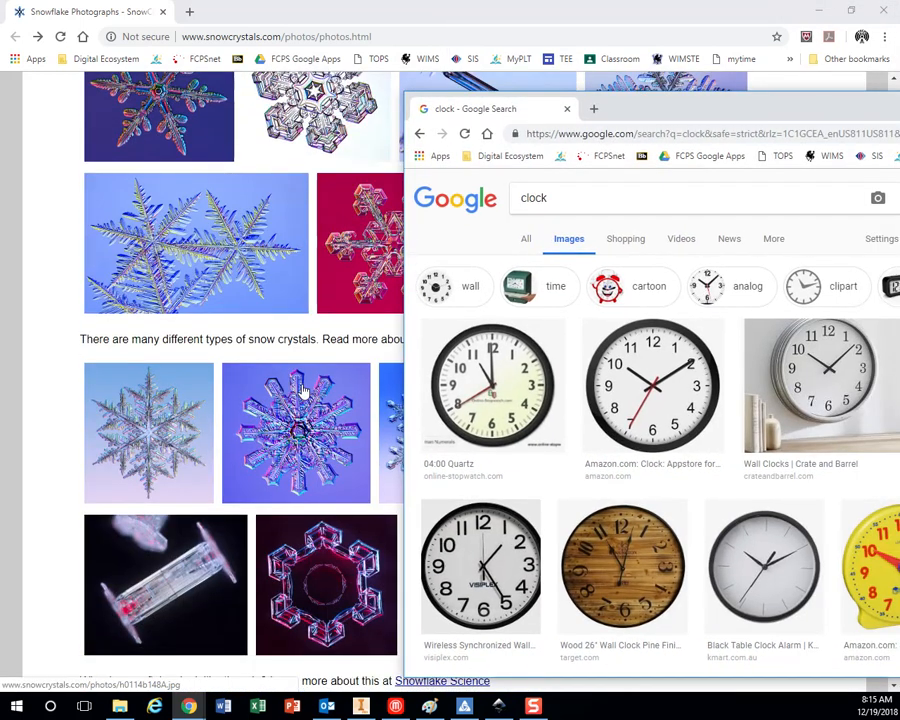
pyautogui.moveTo(492, 384)
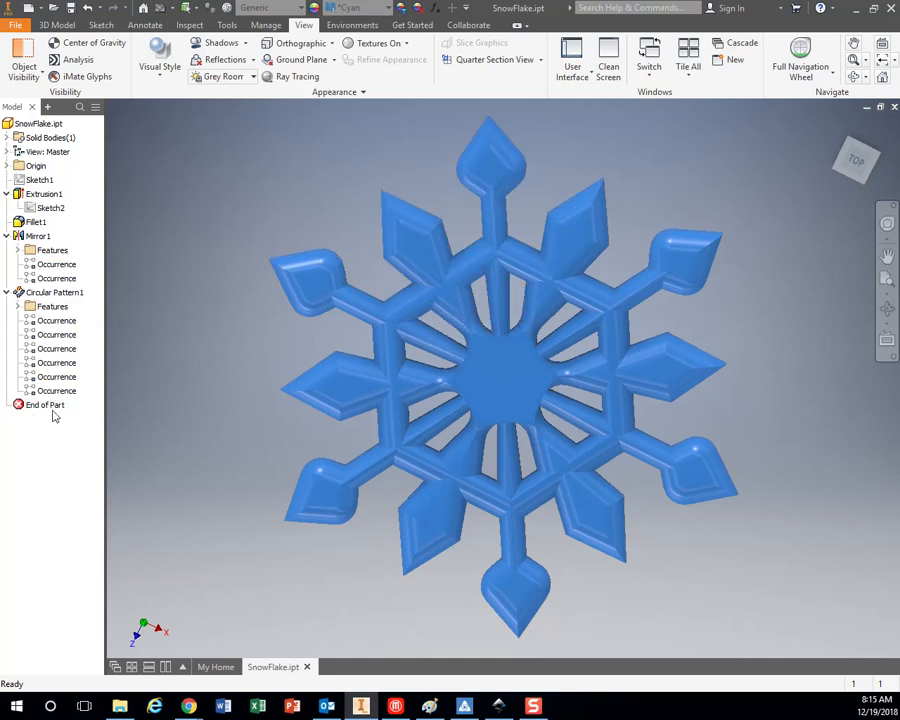
# Move End of Part back to just after Sketch1, leaving the 3.000 circle.
pyautogui.click(44, 404)
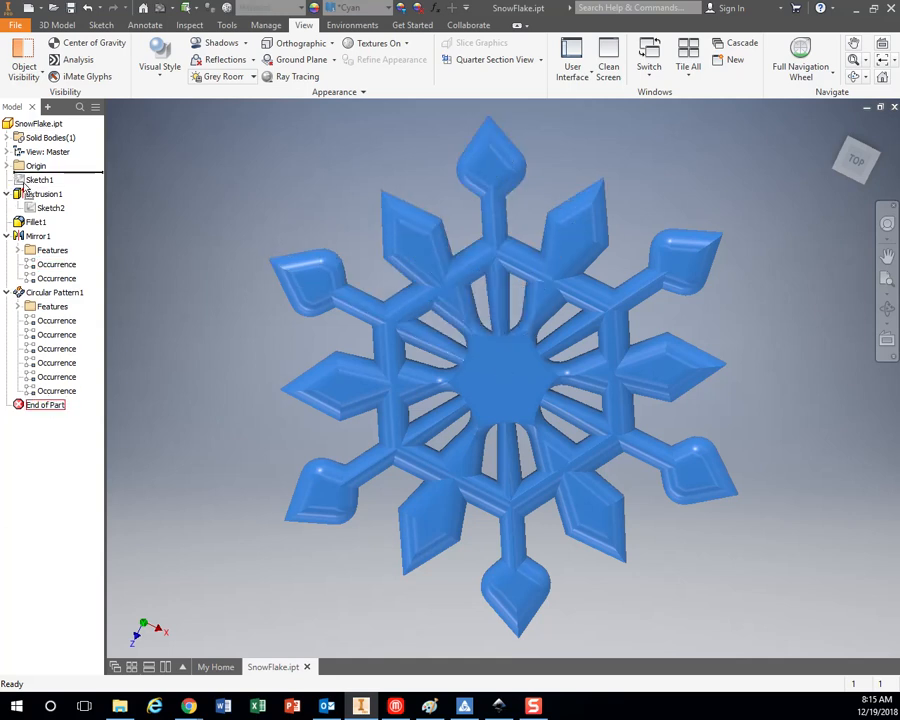
pyautogui.rightClick(40, 180)
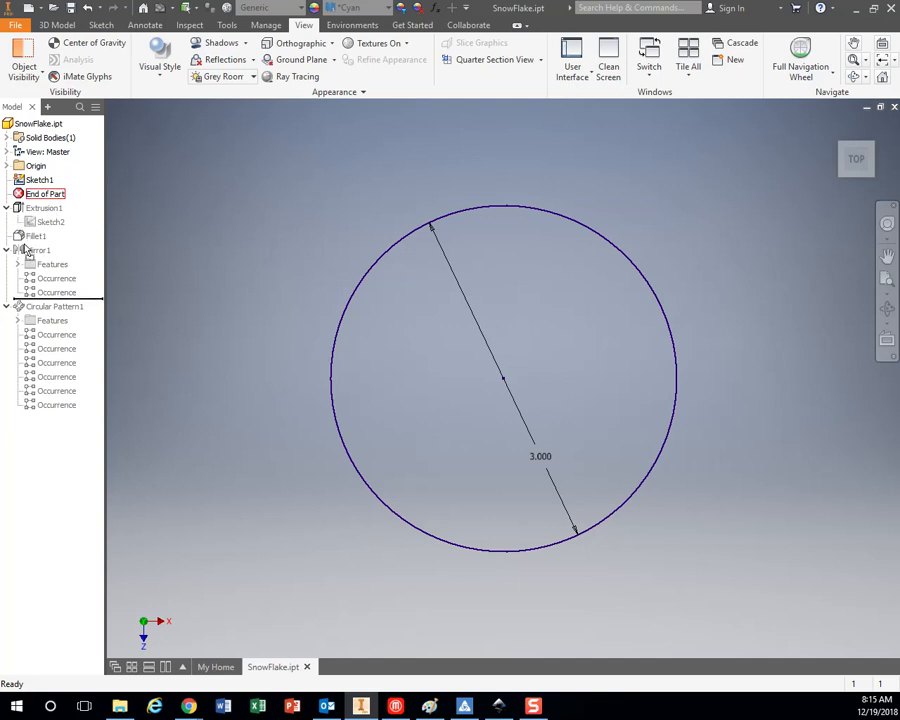
# Roll End of Part forward past Extrusion1, Fillet1 and Mirror1, before Circular Pattern1.
pyautogui.click(8, 248)
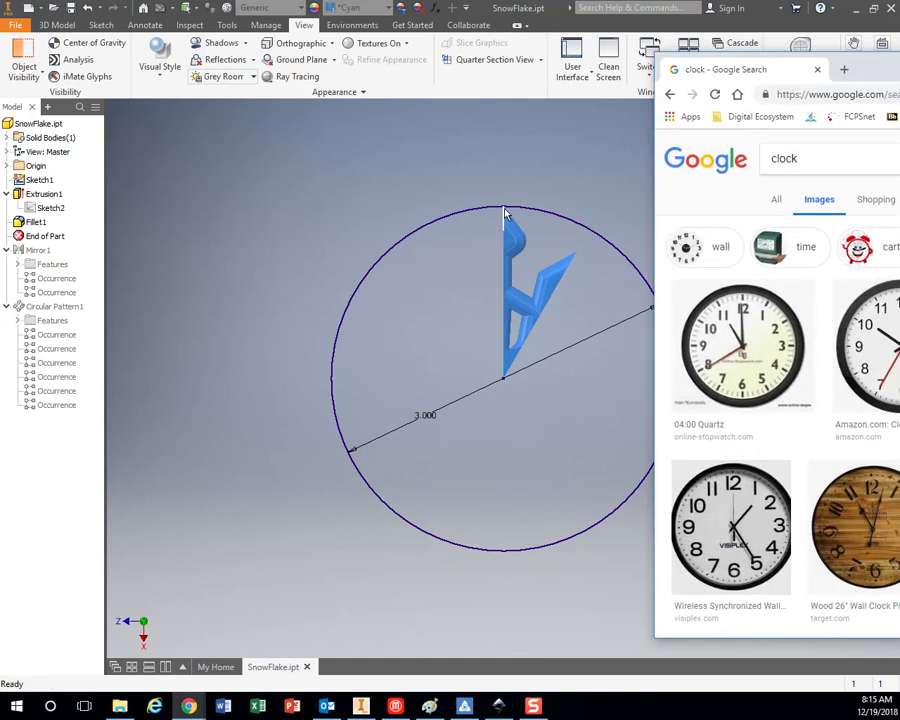
pyautogui.moveTo(690, 300)
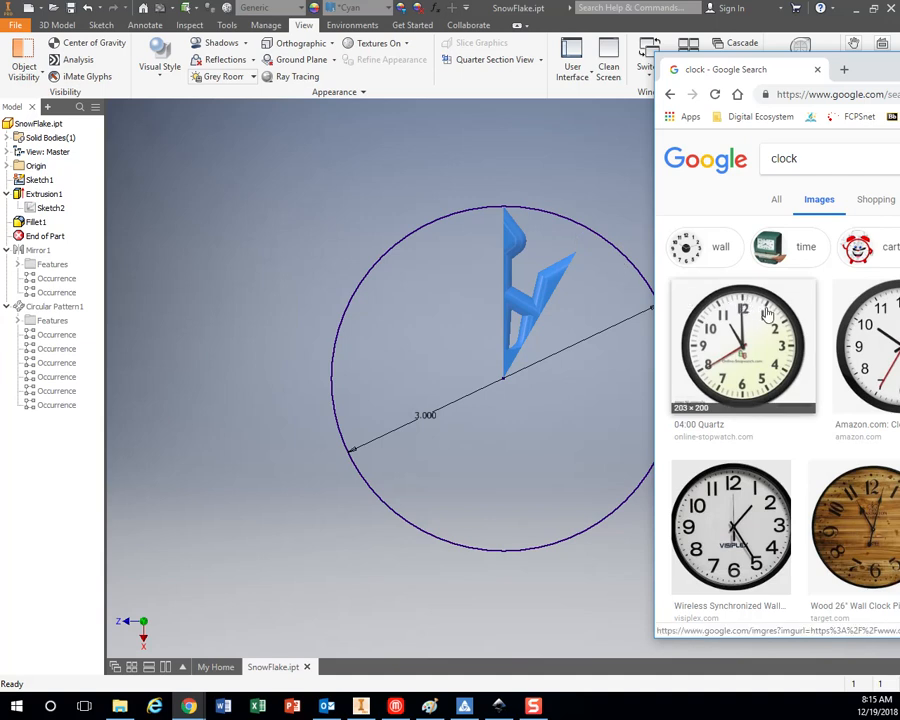
pyautogui.moveTo(738, 304)
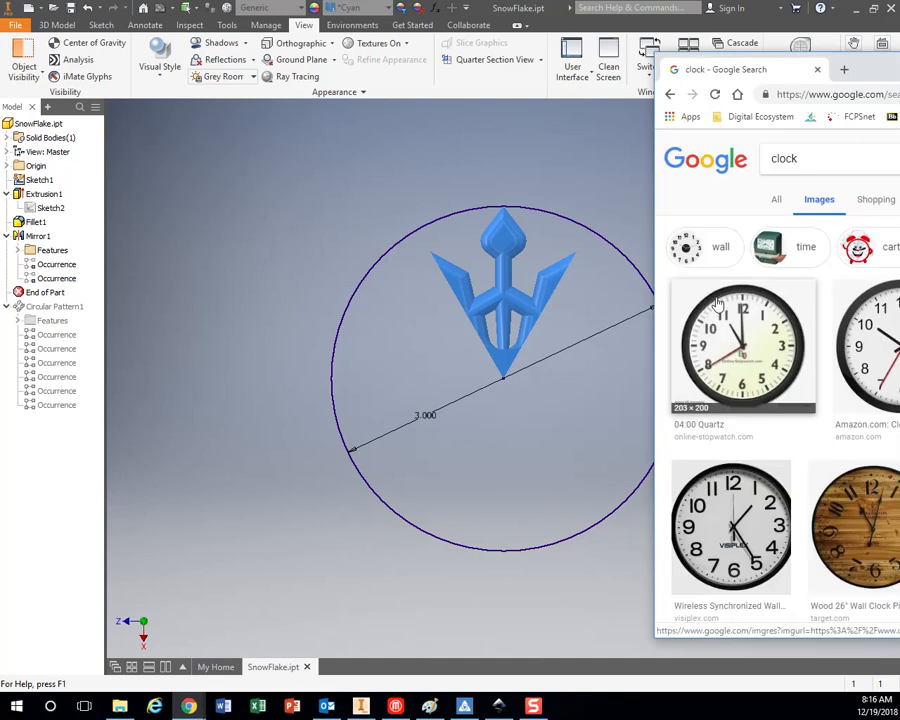
pyautogui.moveTo(768, 304)
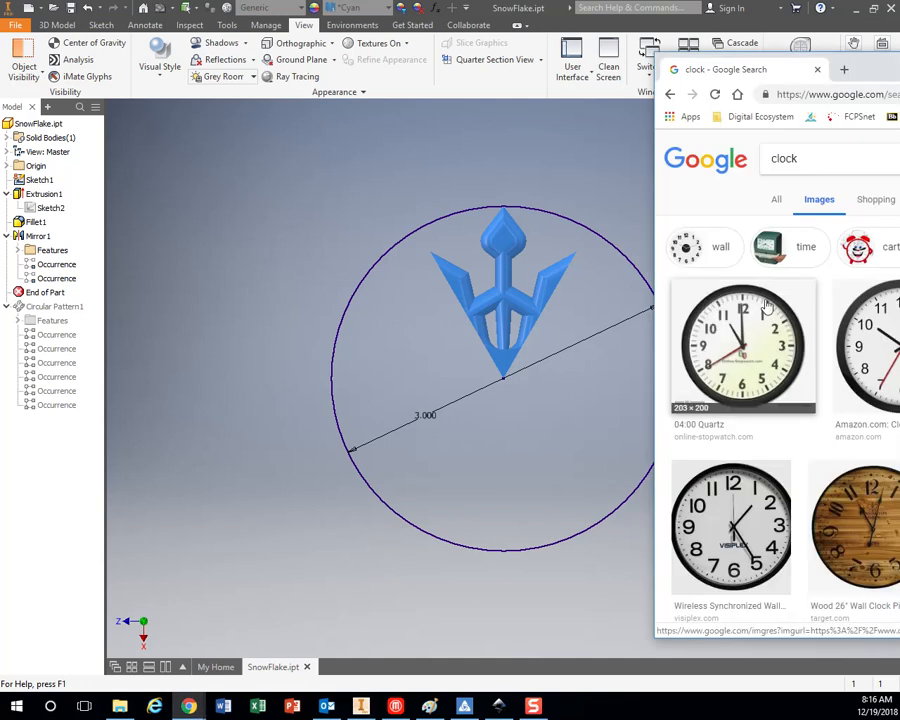
pyautogui.click(44, 292)
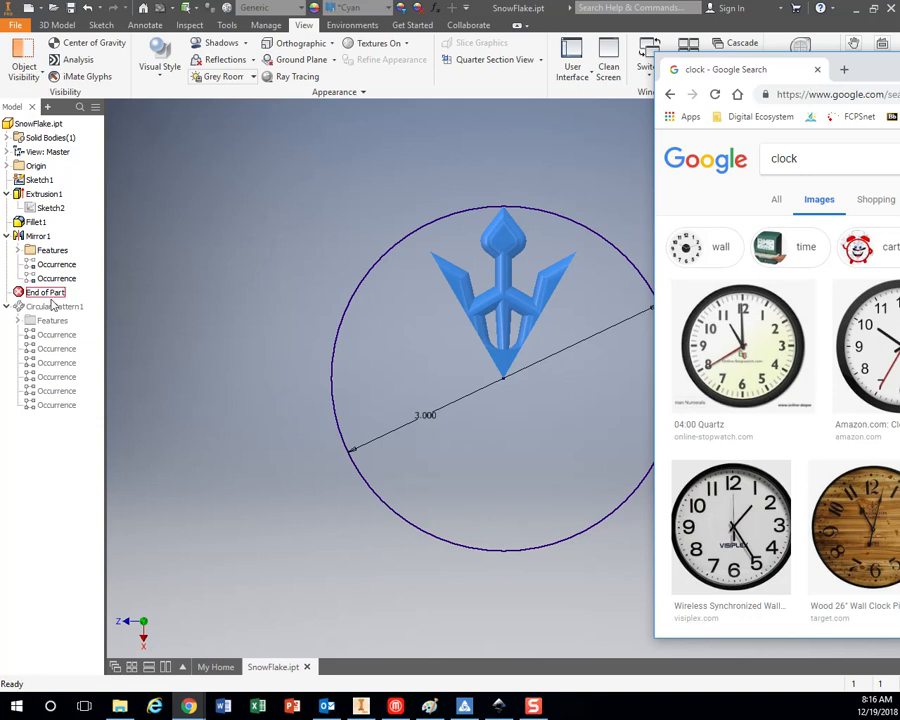
pyautogui.click(52, 306)
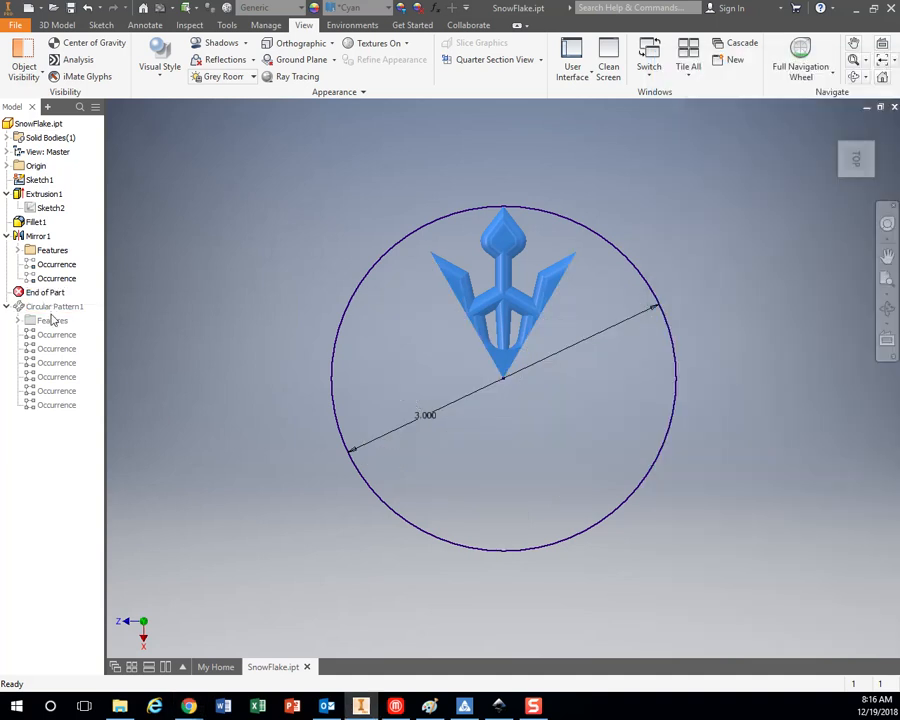
pyautogui.click(44, 292)
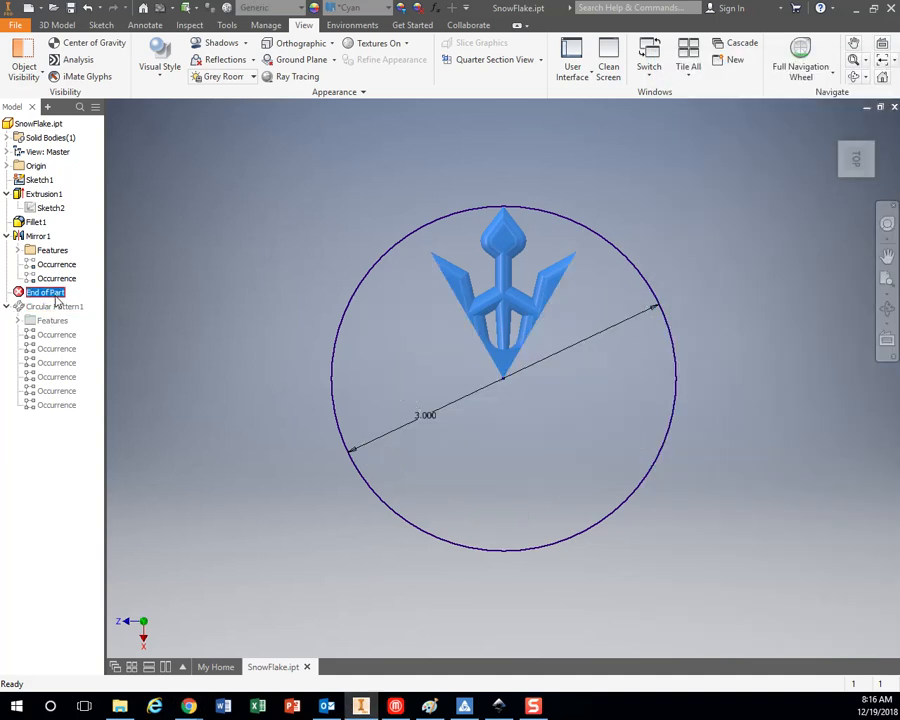